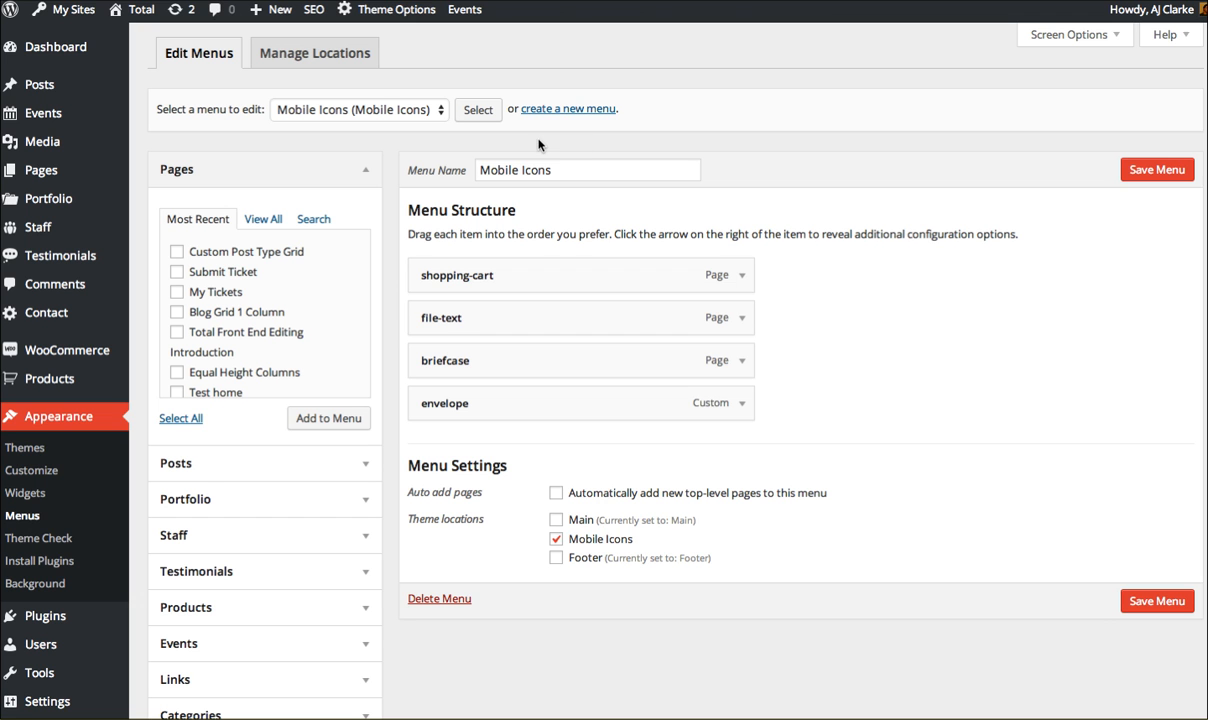
mouse_move(350, 84)
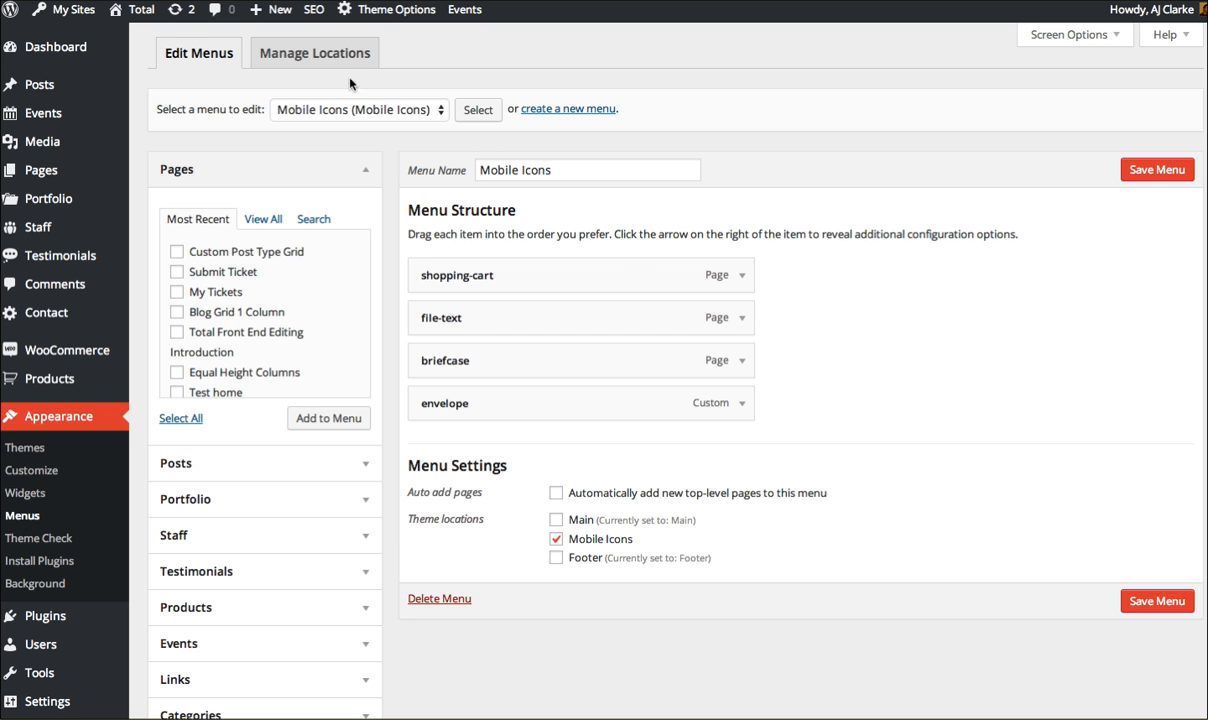
mouse_move(616, 436)
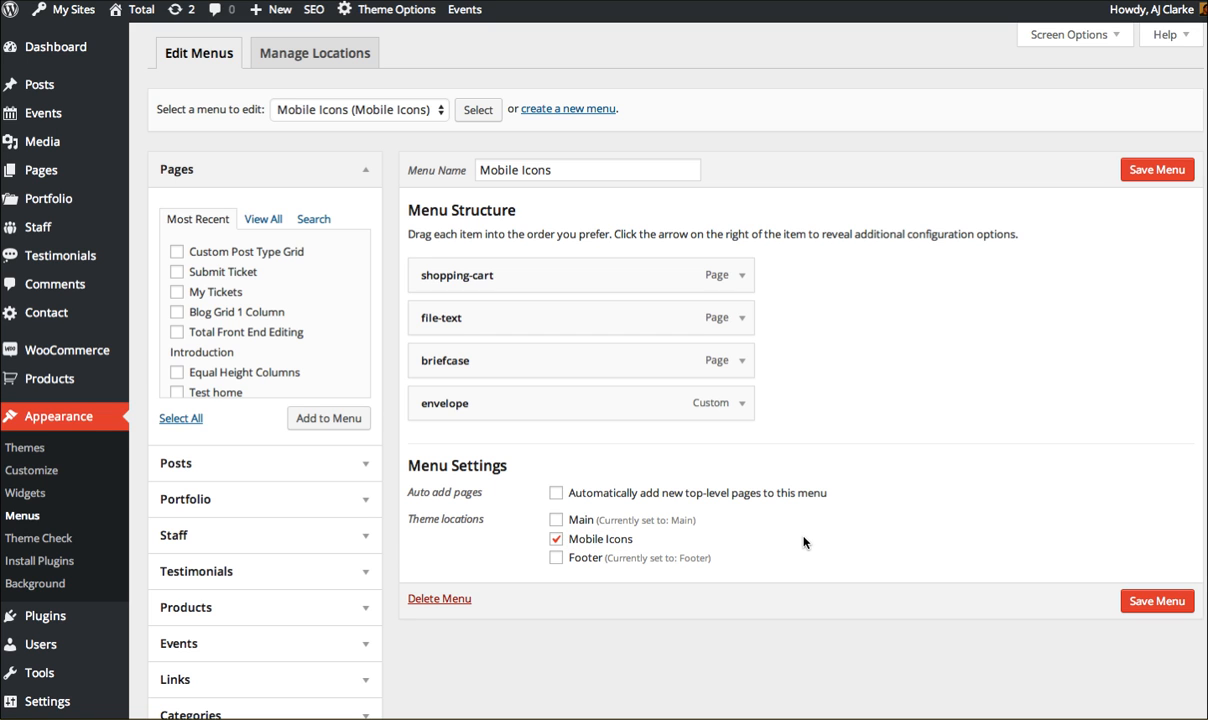
- Expand the shopping-cart menu item and review its navigation label settings
click(740, 276)
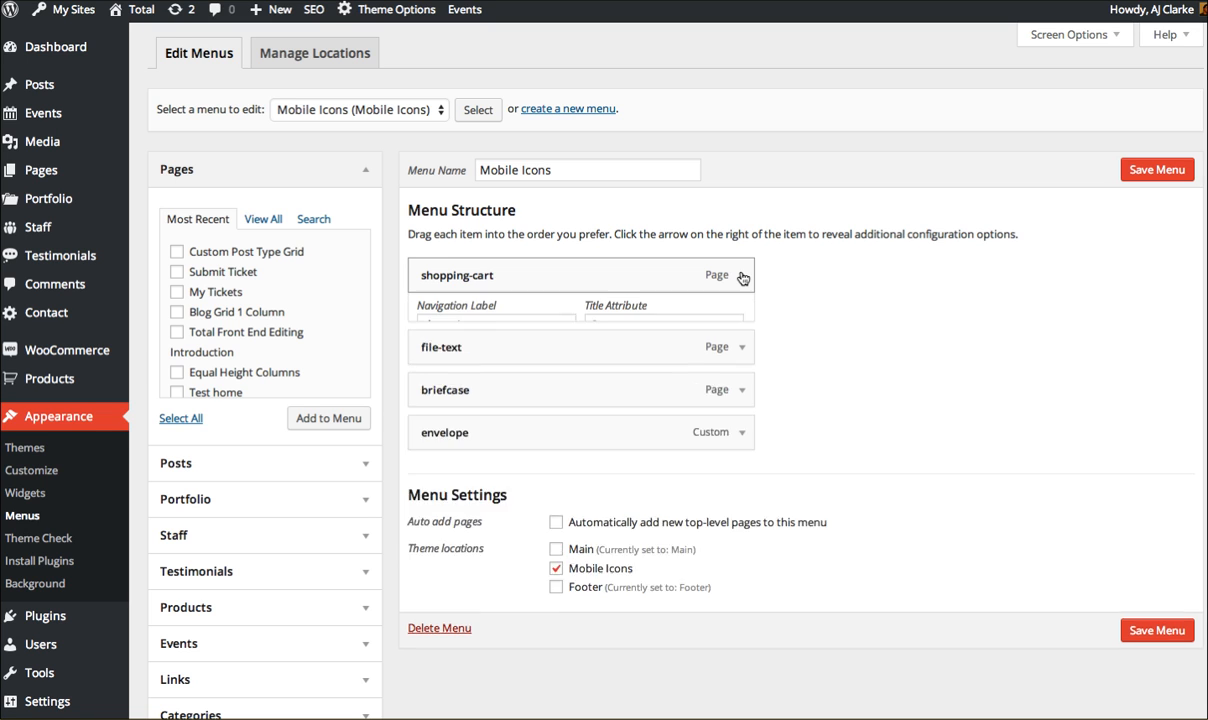
click(740, 276)
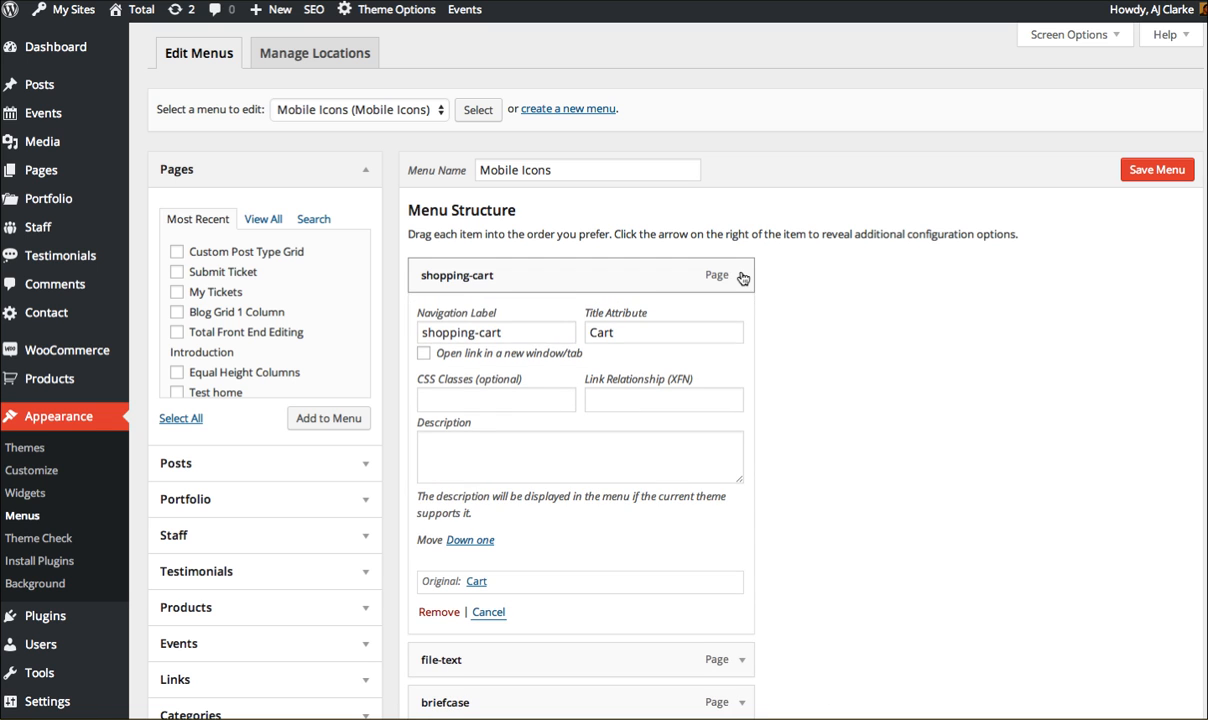
click(496, 332)
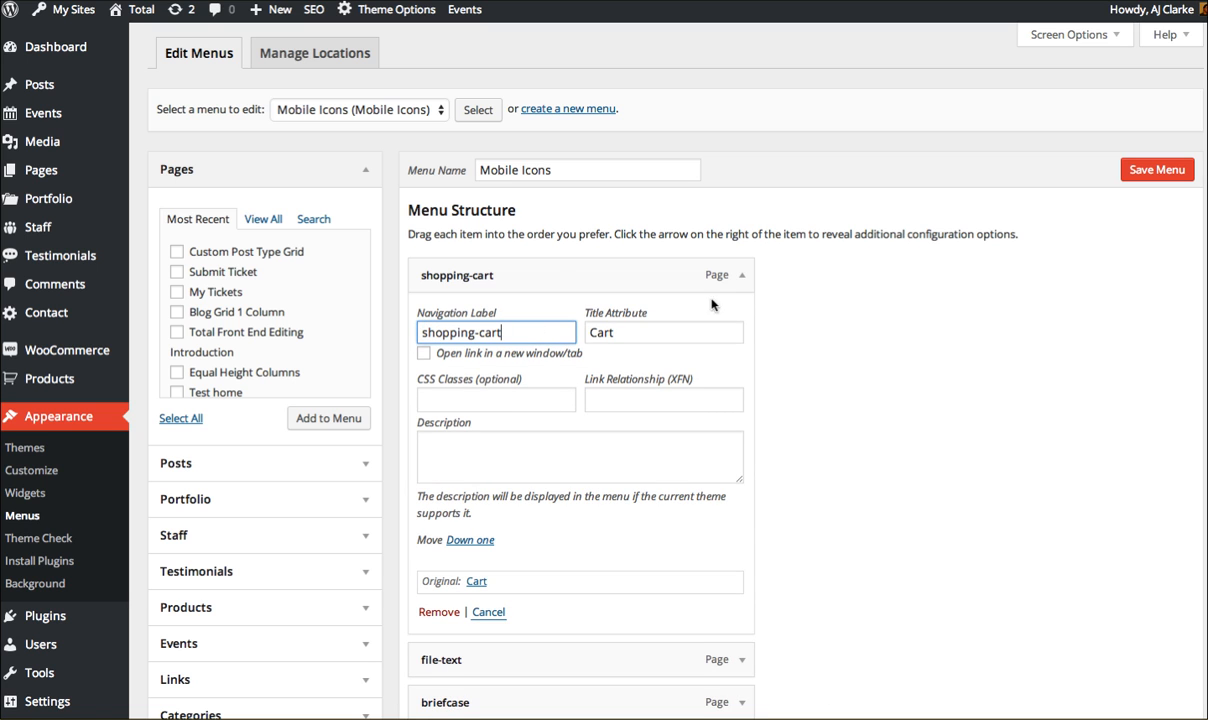
click(740, 276)
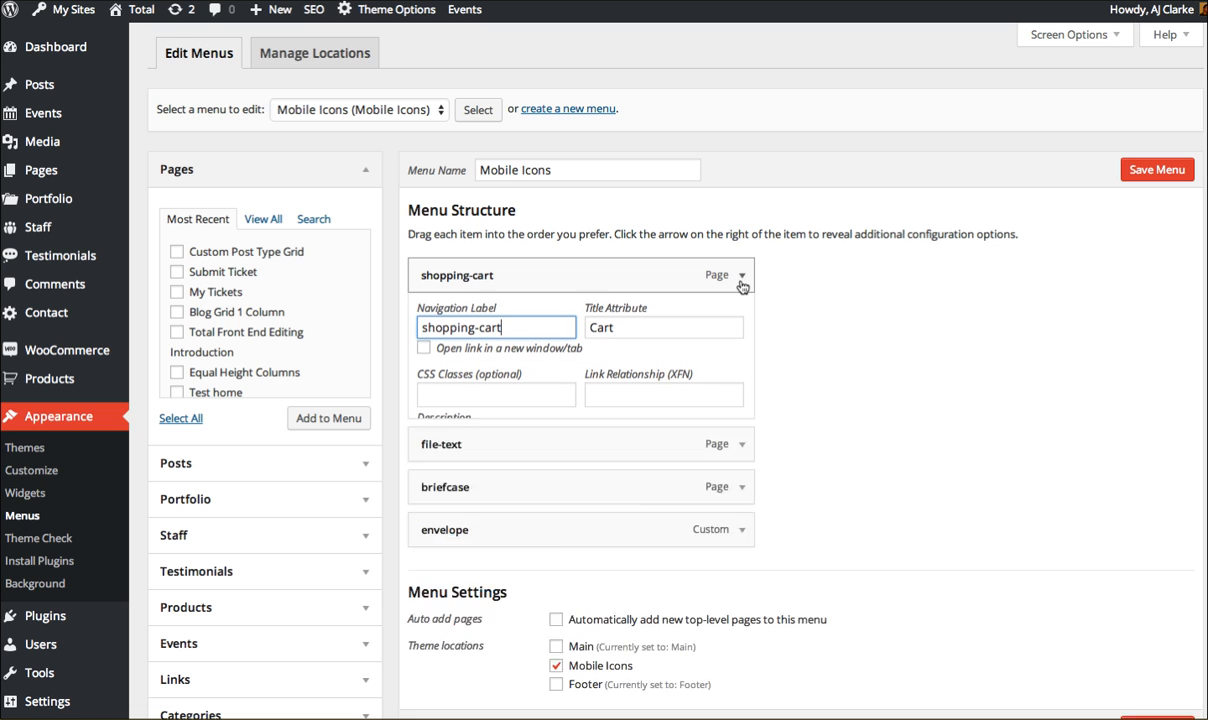
click(742, 276)
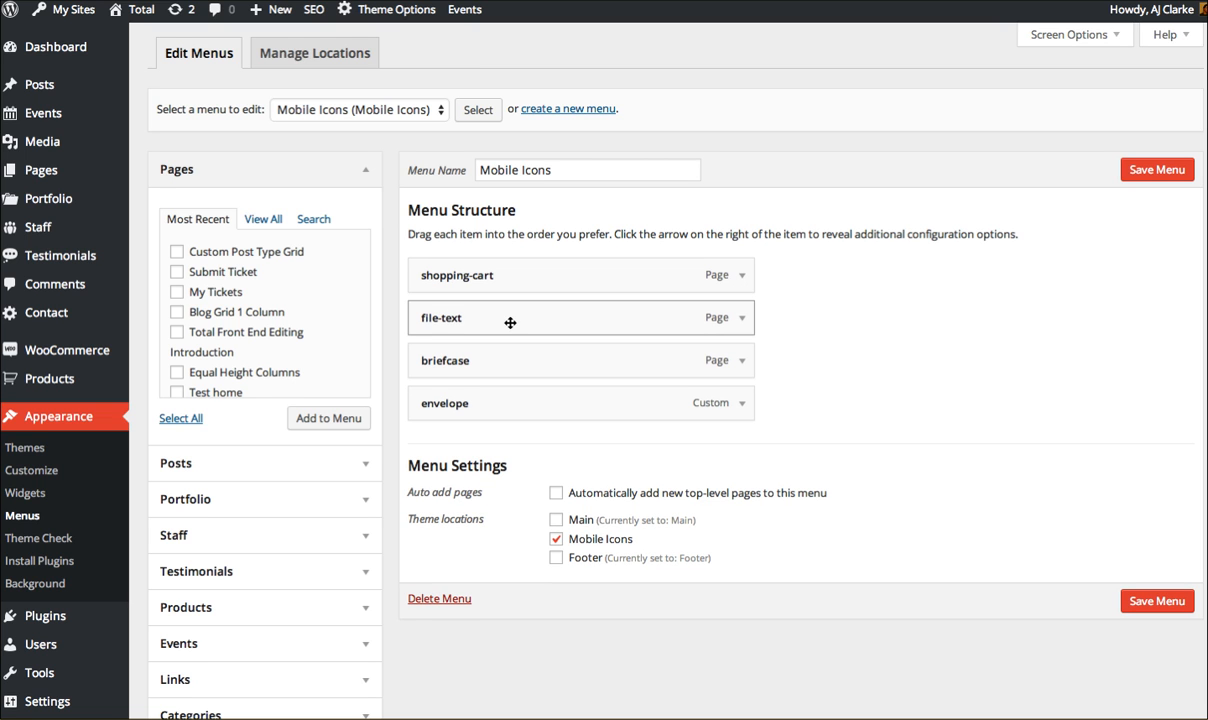
click(396, 8)
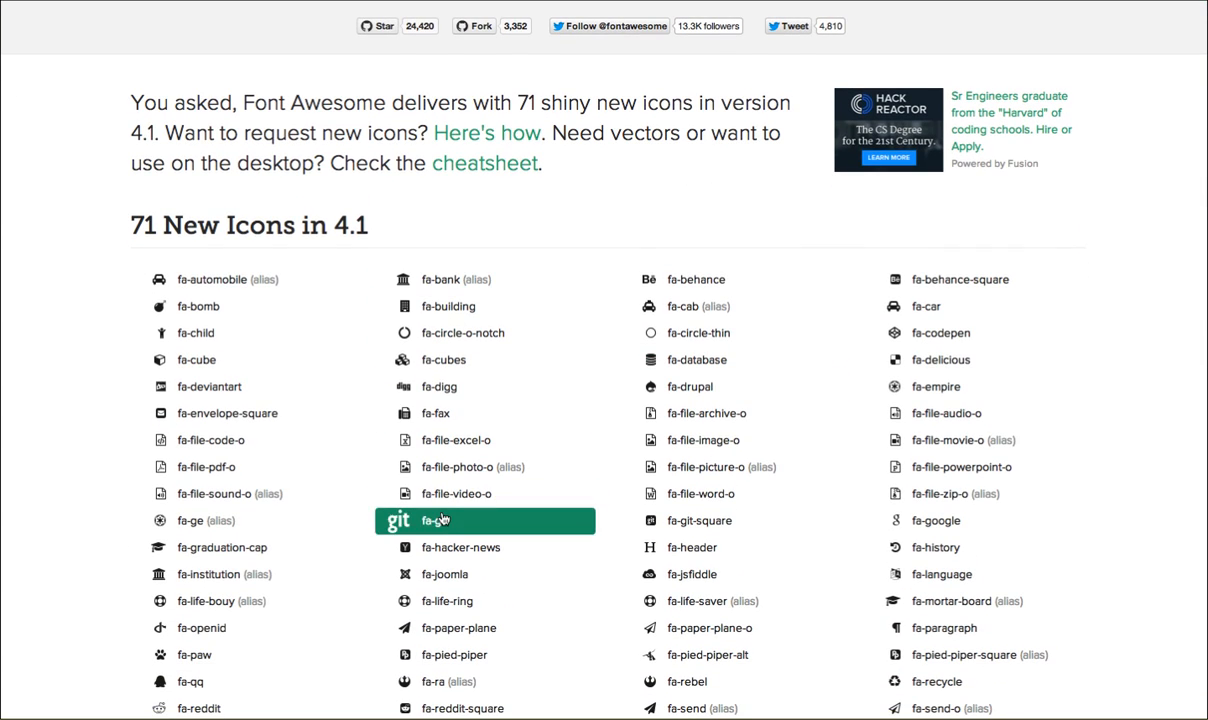
- Enter 'bomb' as the shopping-cart item's label, then choose Main (Main) as the menu to edit
scroll(down, 3)
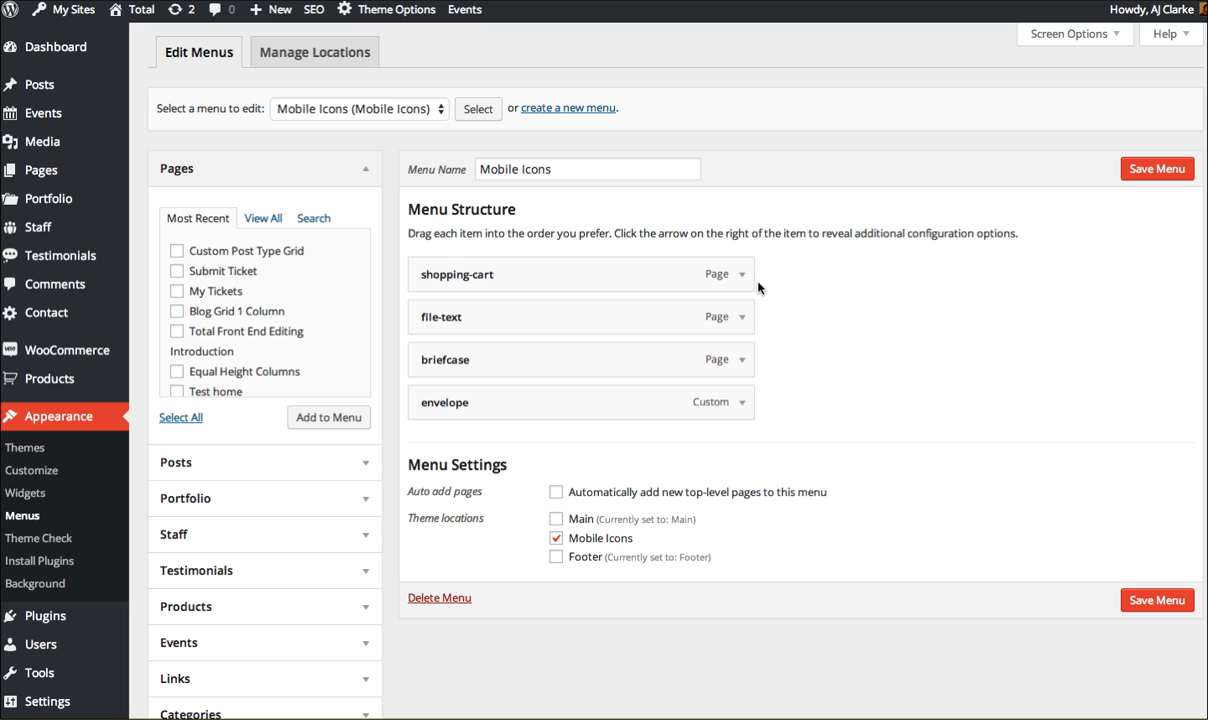
click(740, 274)
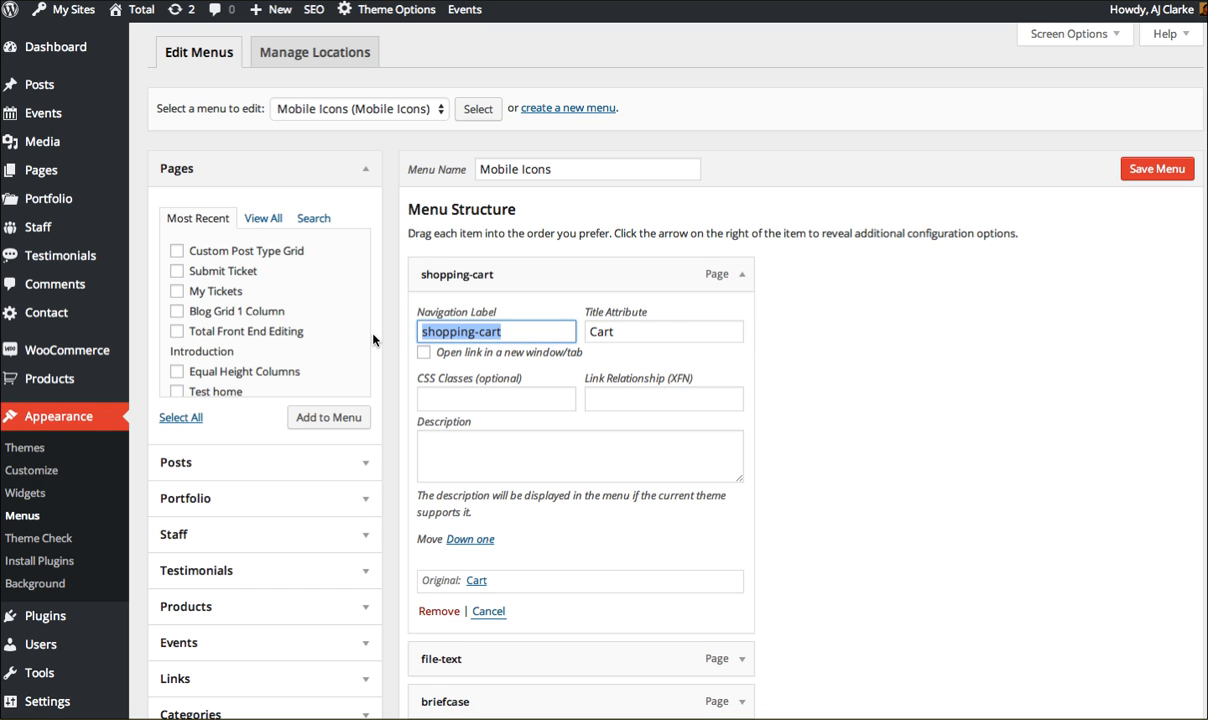
text(bomb)
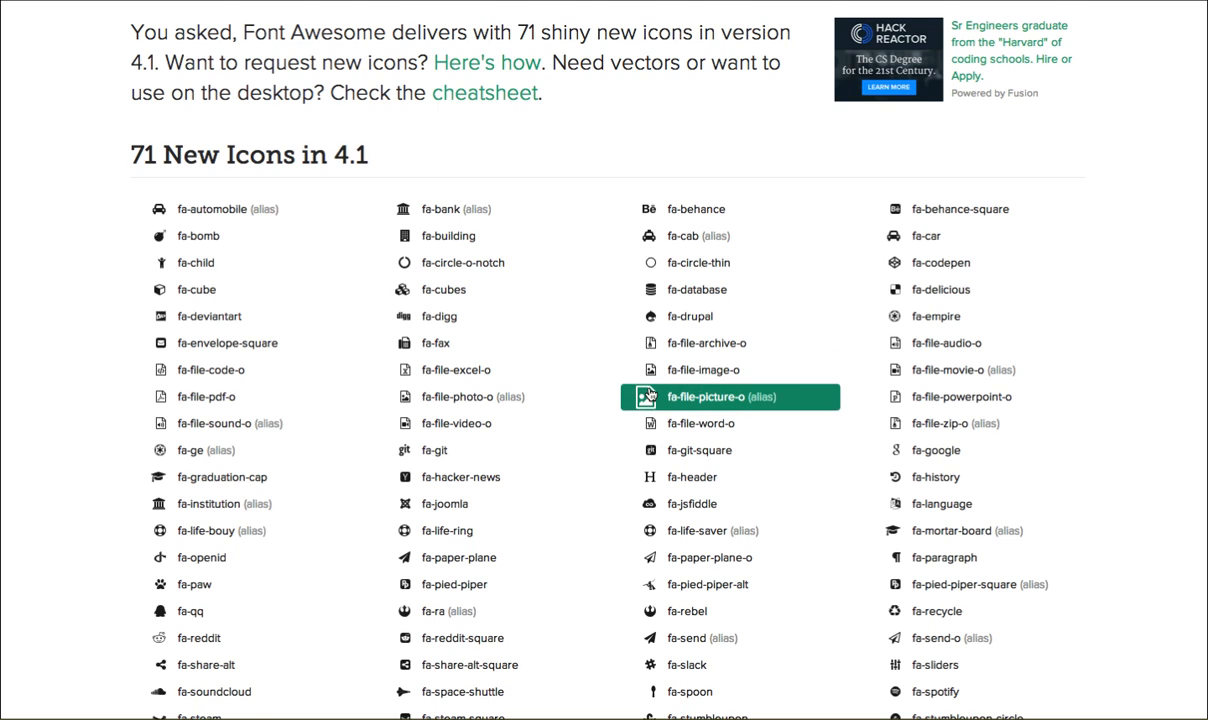
scroll(down, 3)
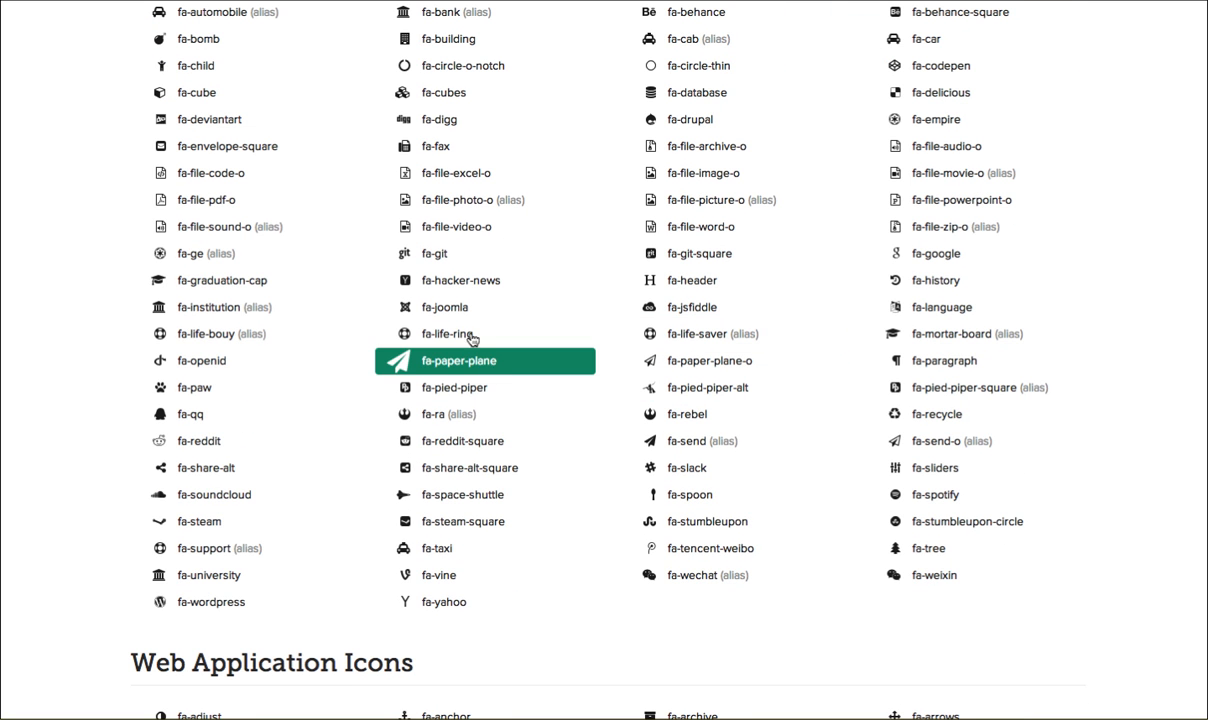
mouse_move(448, 364)
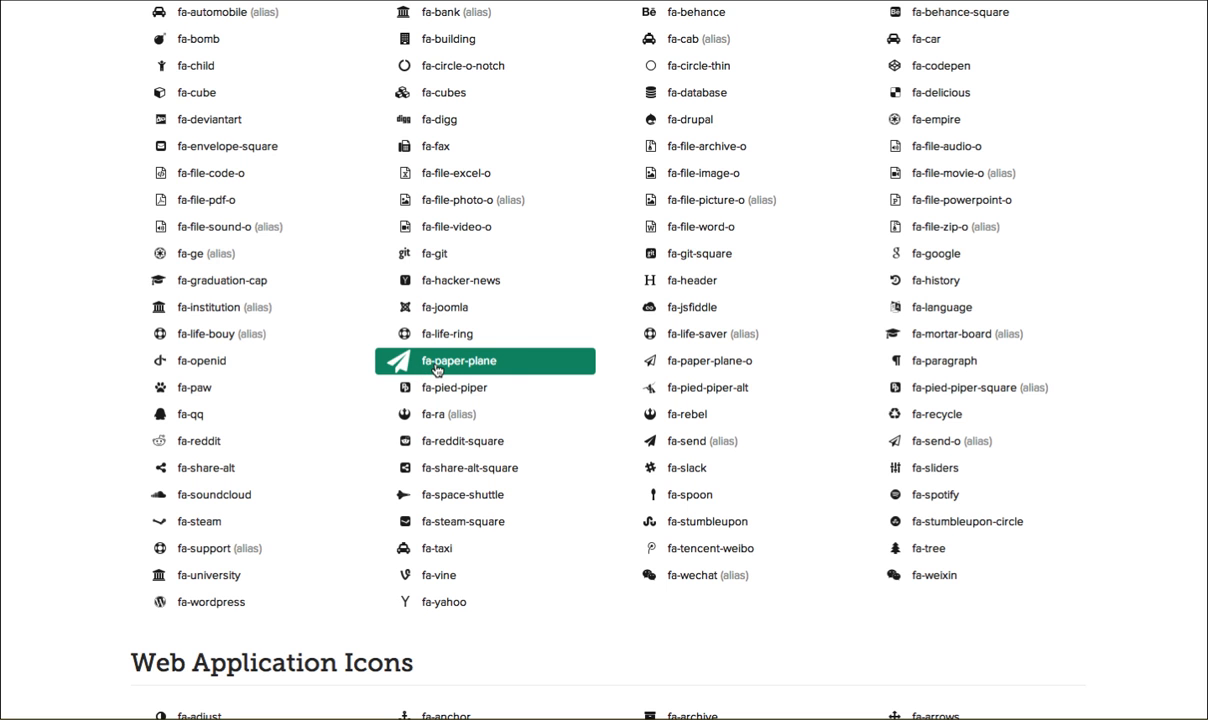
scroll(up, 3)
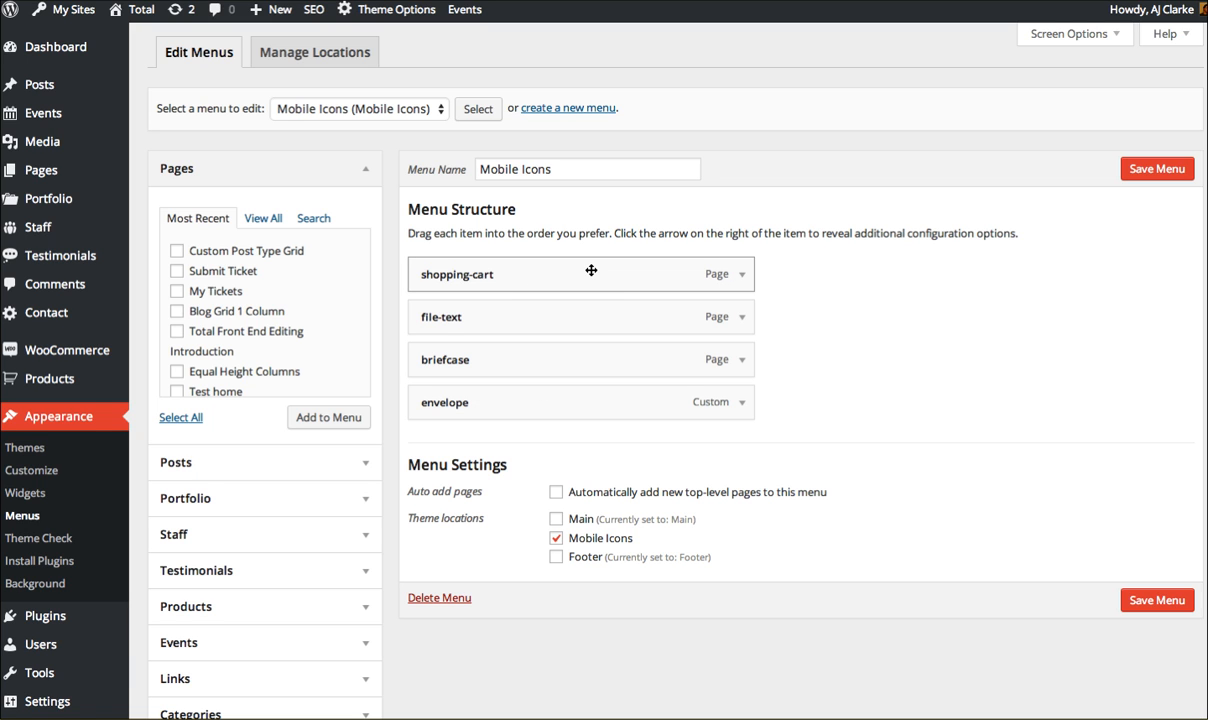
mouse_move(508, 284)
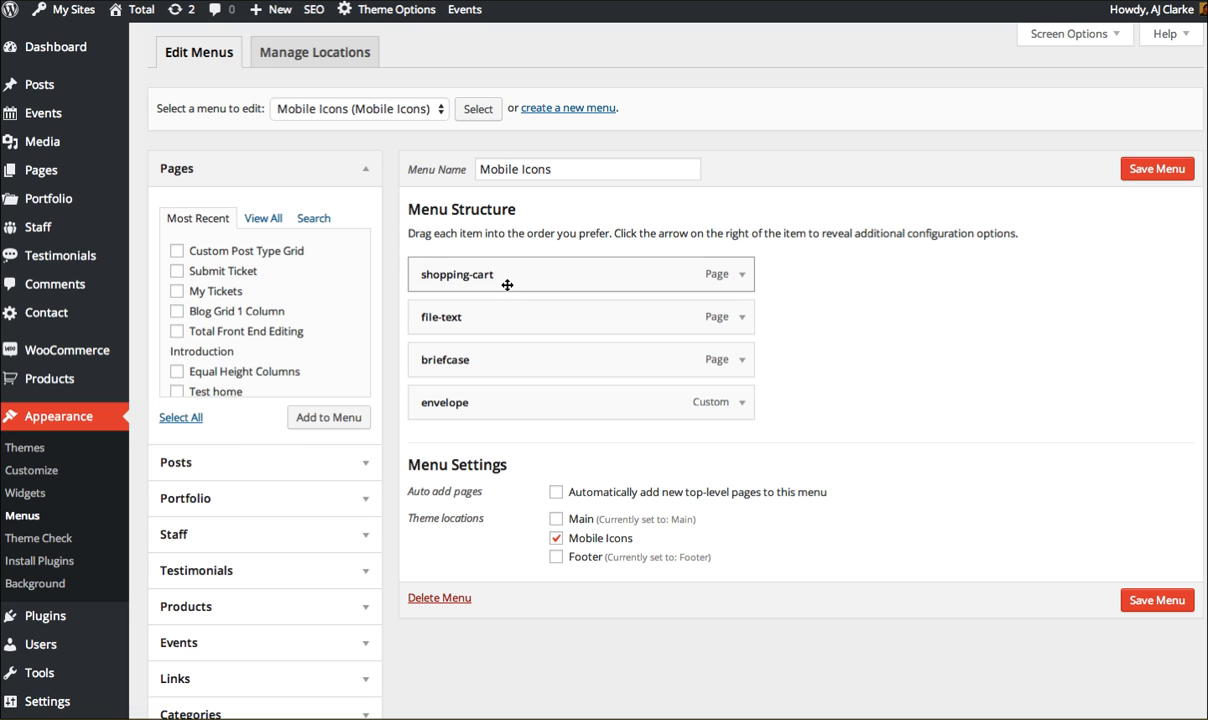
mouse_move(530, 510)
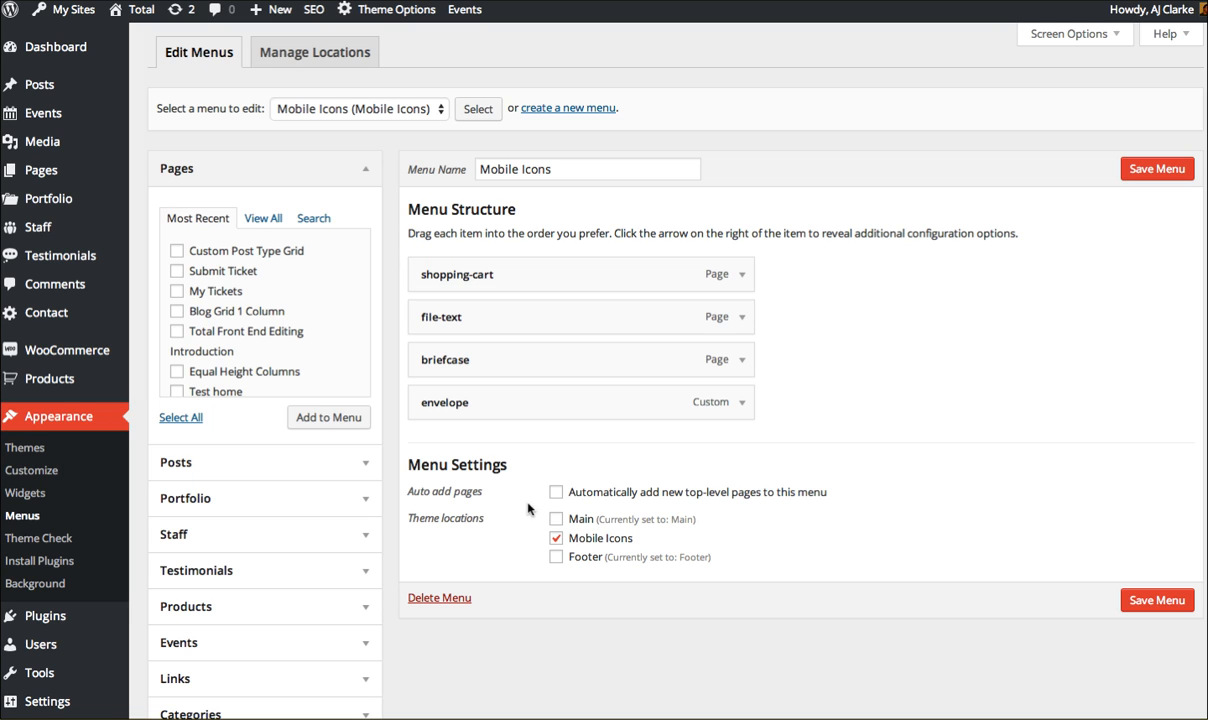
click(314, 8)
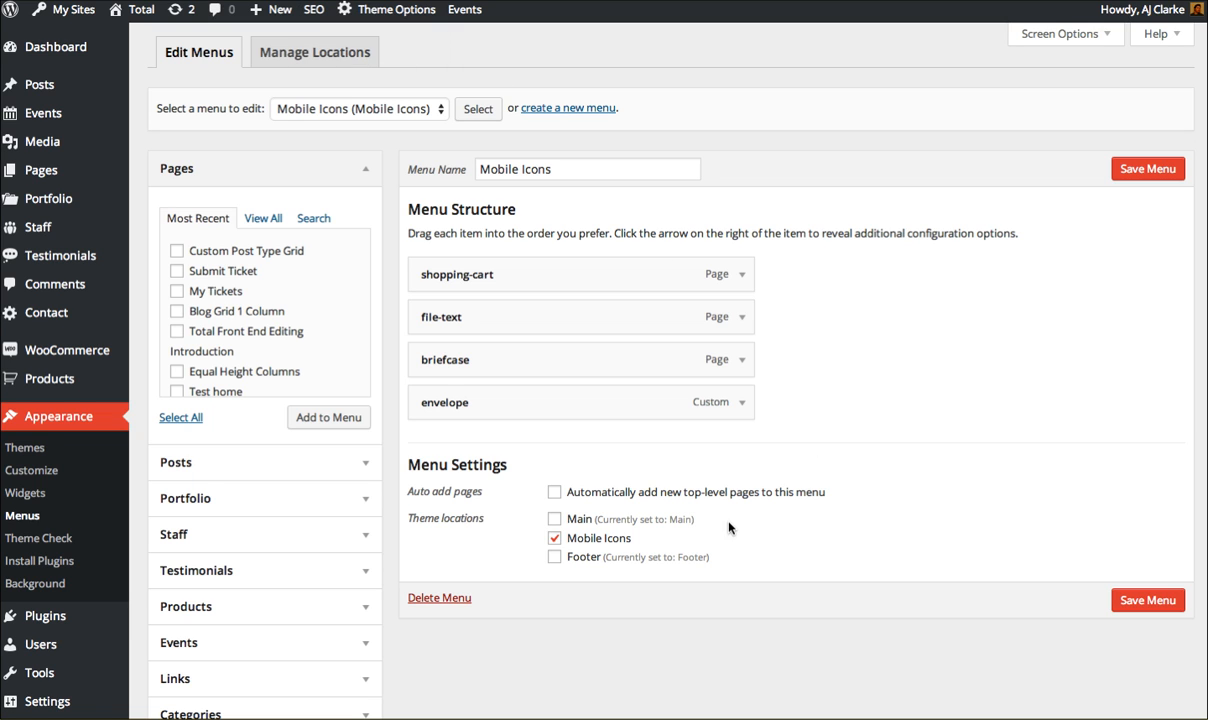
click(354, 108)
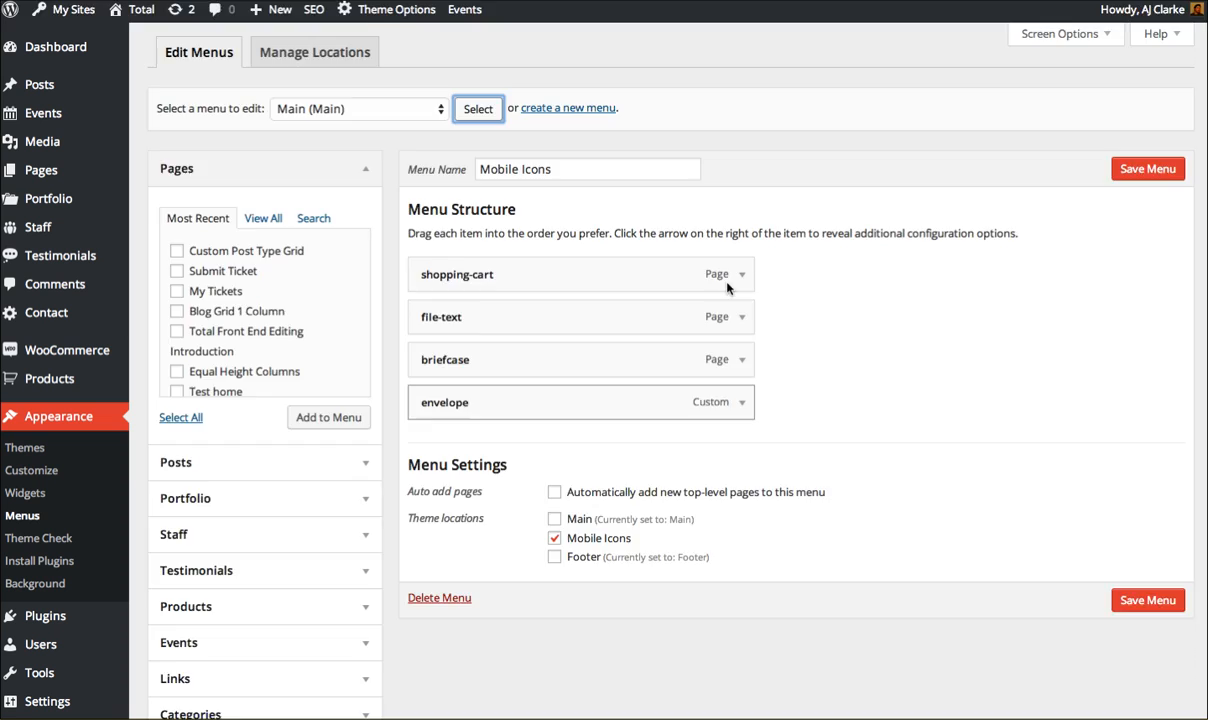
click(478, 108)
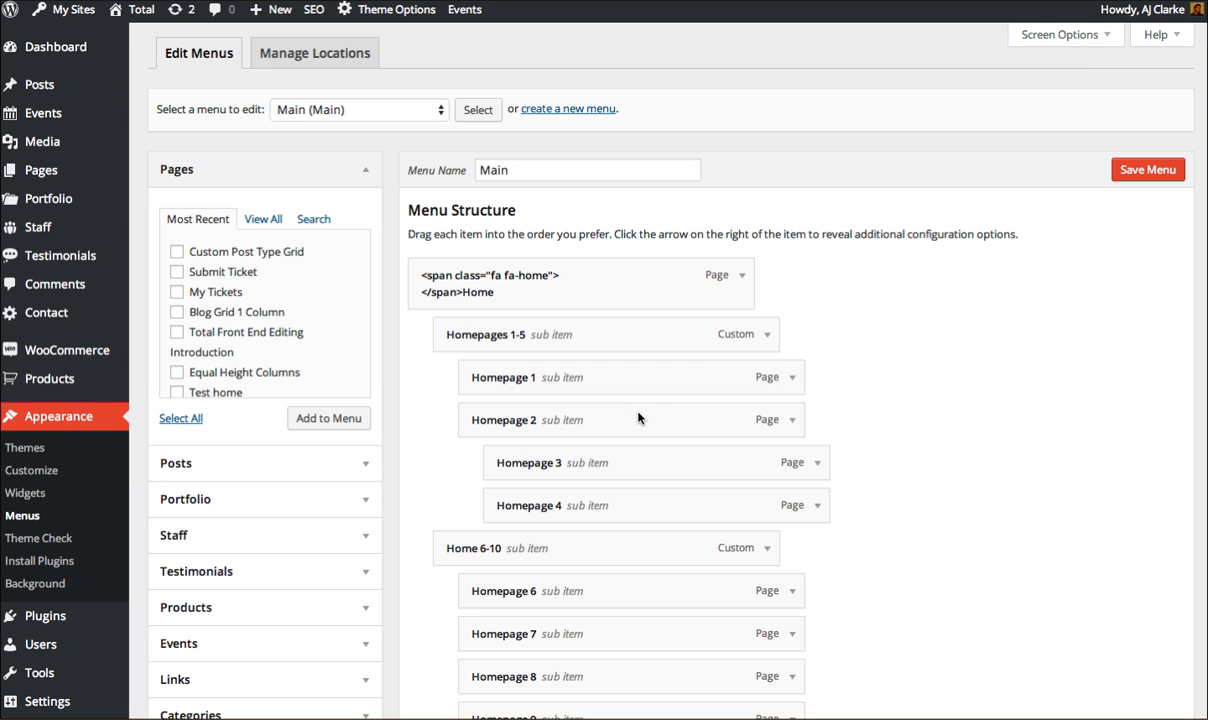
scroll(down, 3)
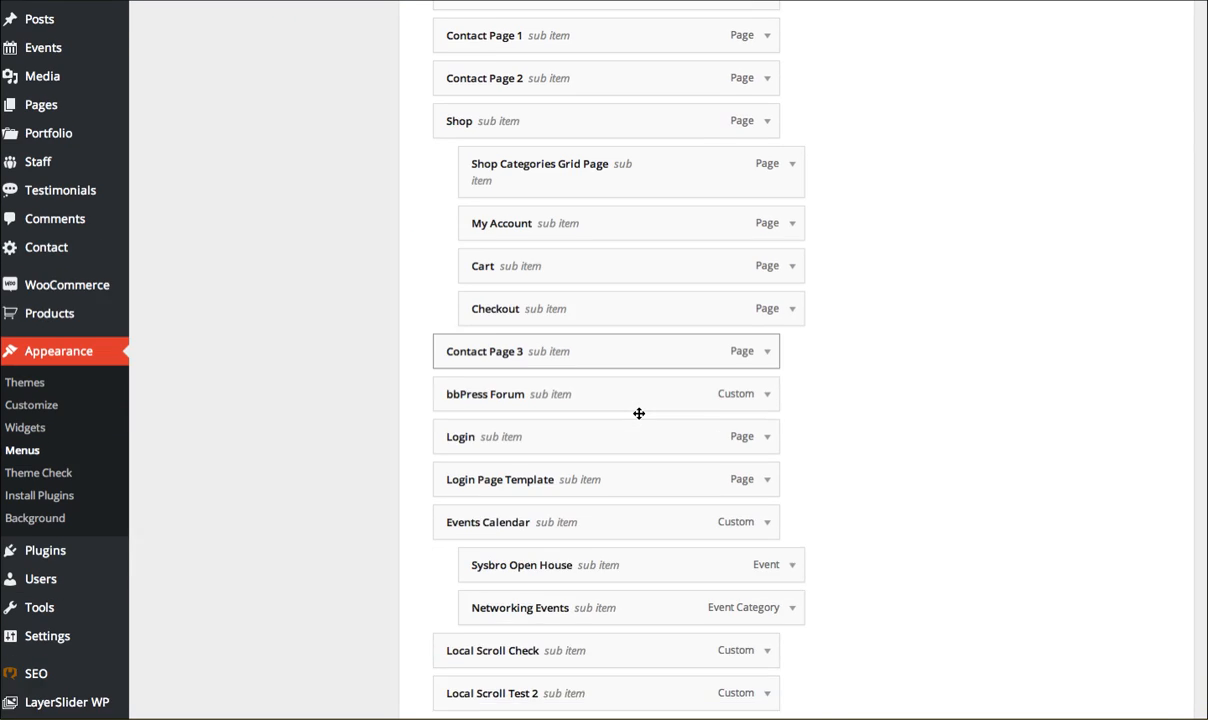
scroll(up, 3)
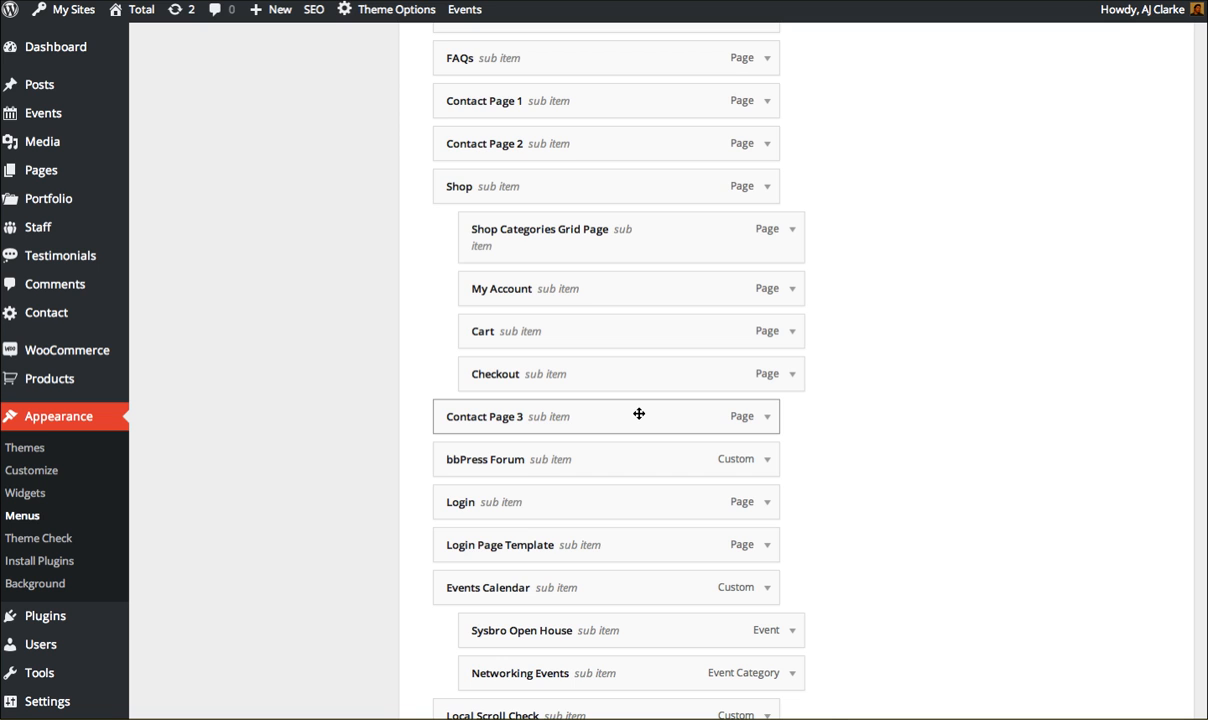
scroll(up, 3)
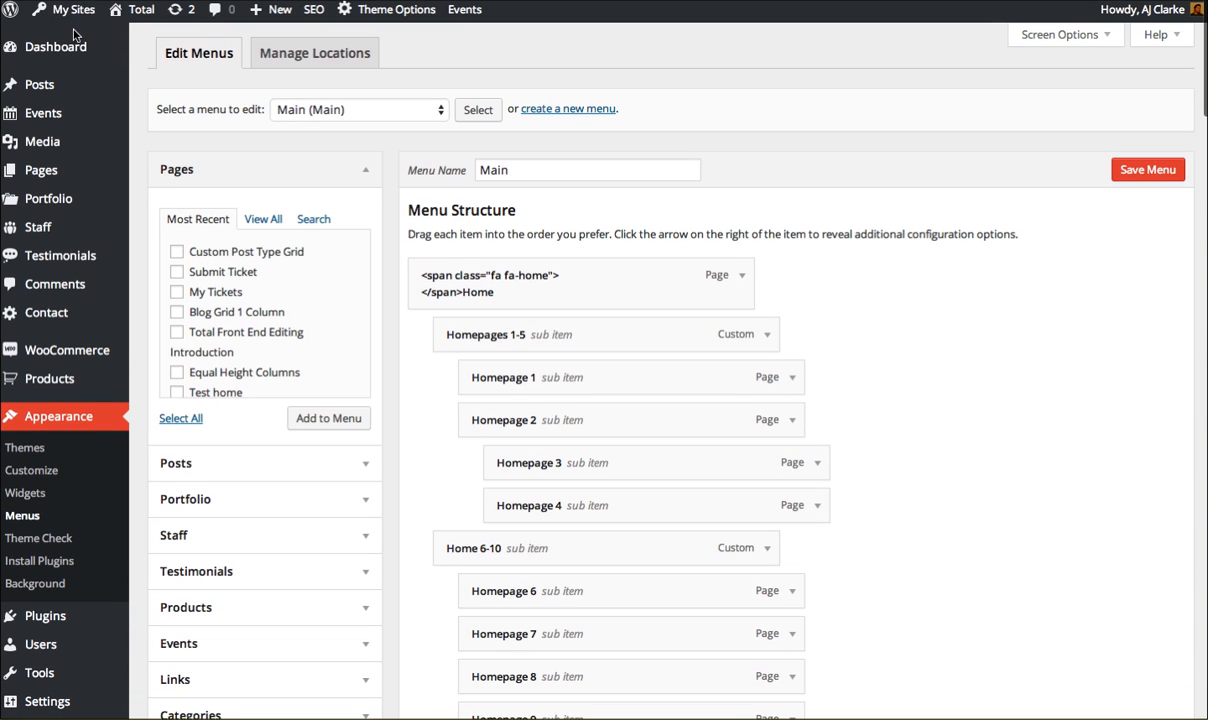
click(476, 108)
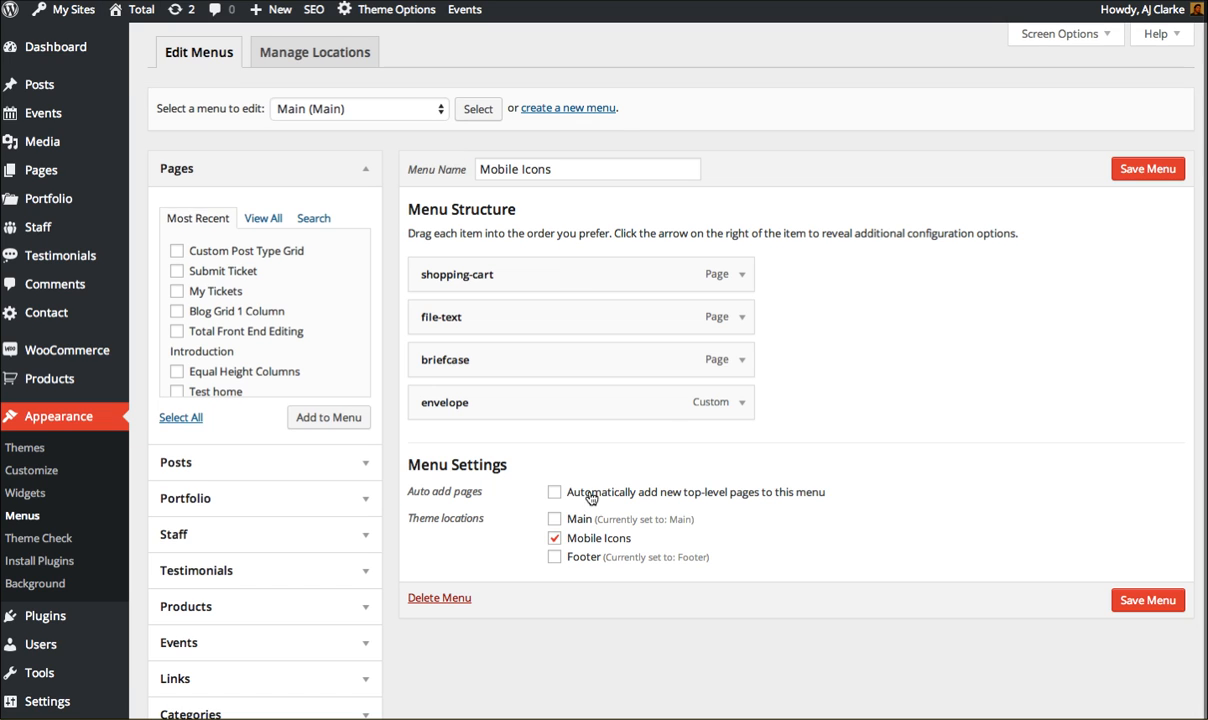
mouse_move(644, 464)
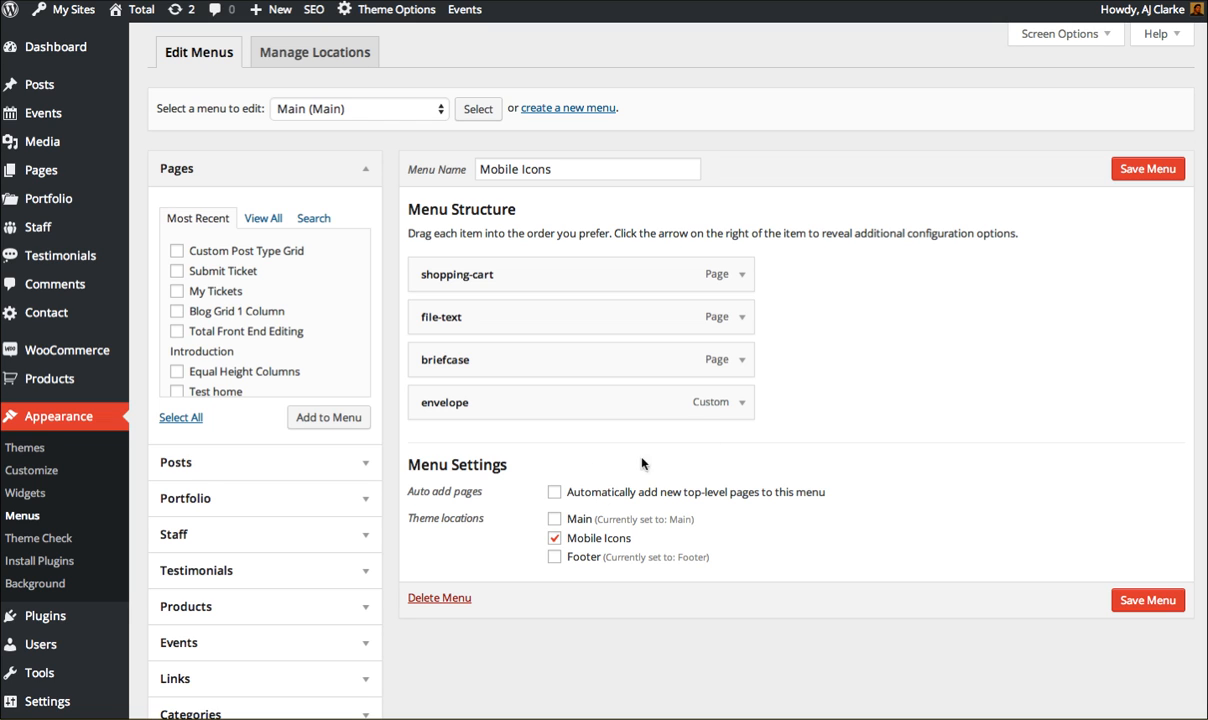
mouse_move(512, 402)
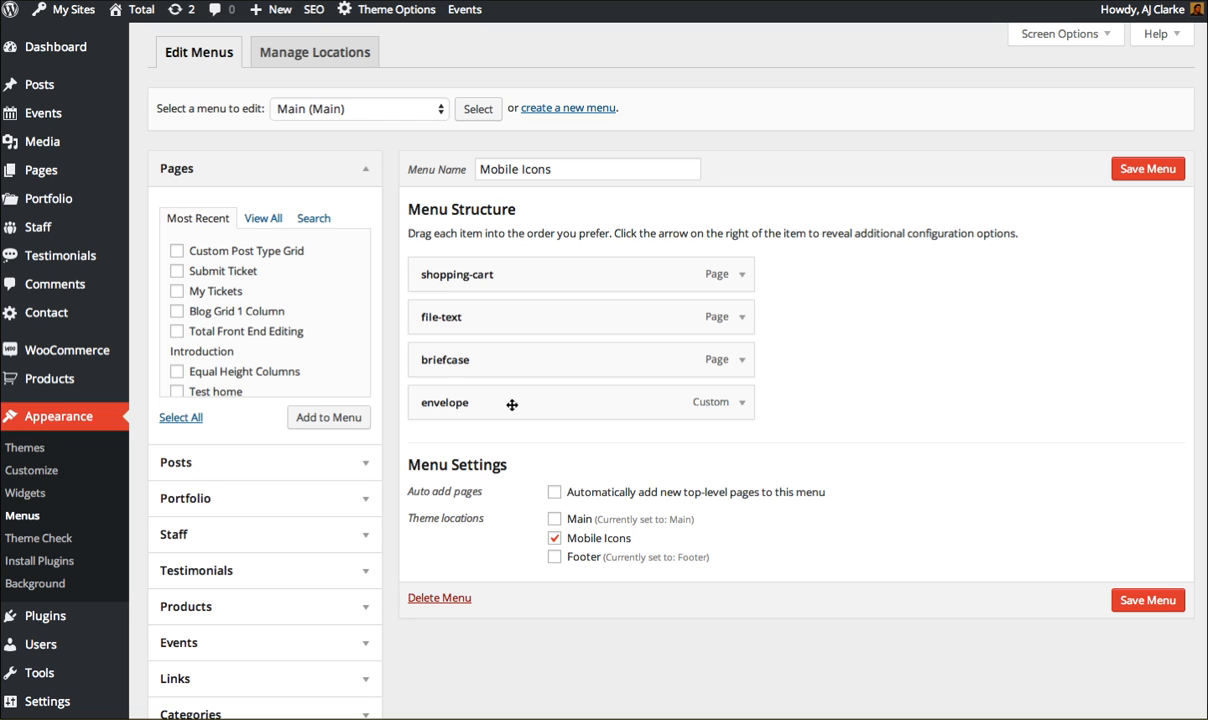
mouse_move(496, 450)
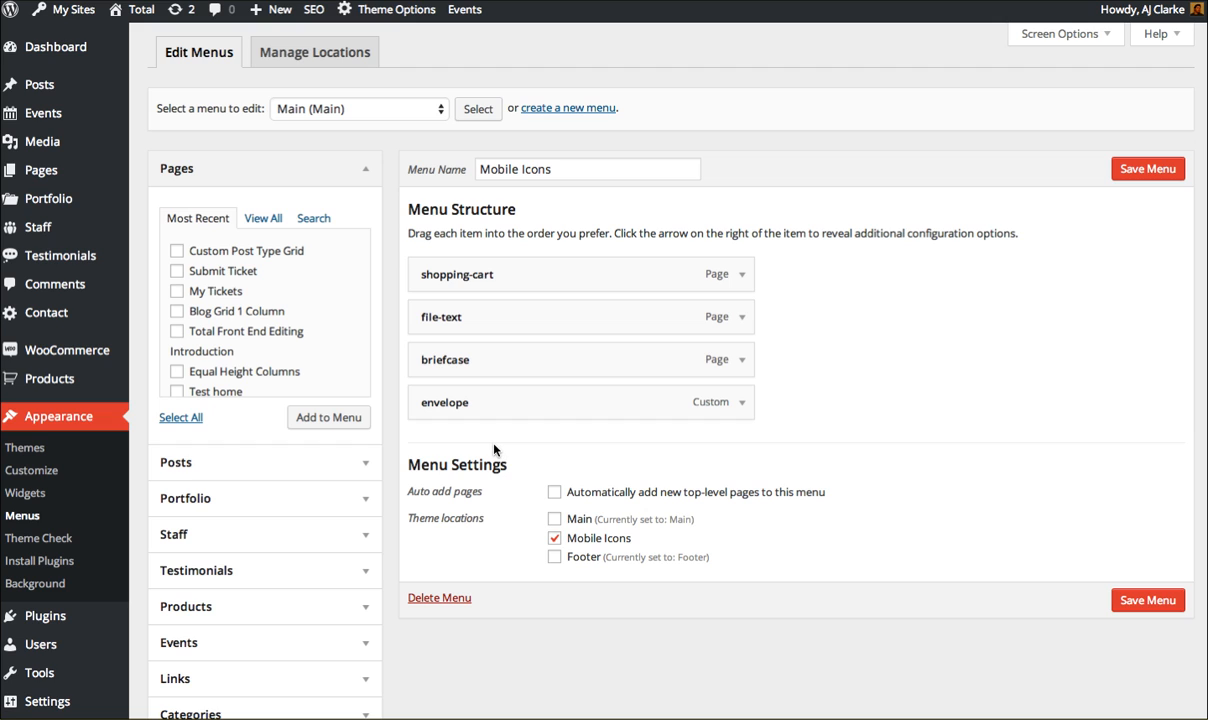